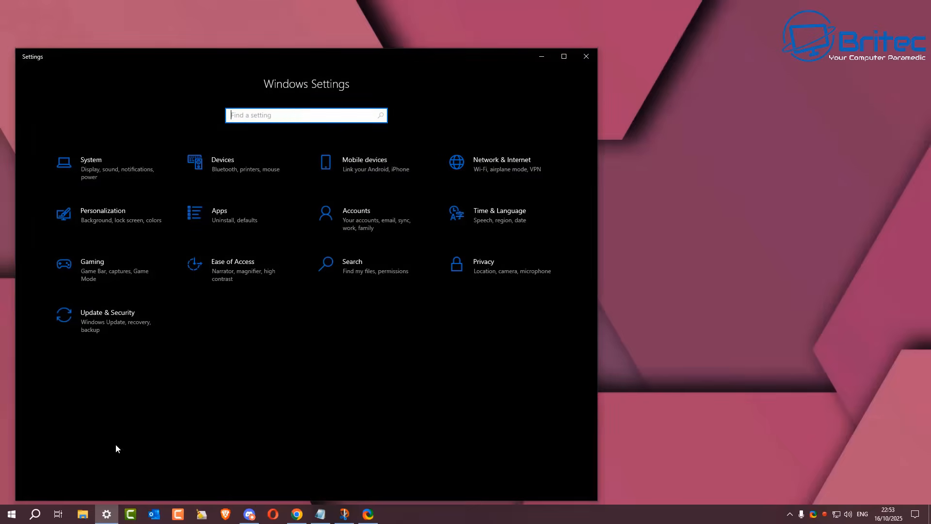
{"action": "mouse_move", "coordinate": [29, 151]}
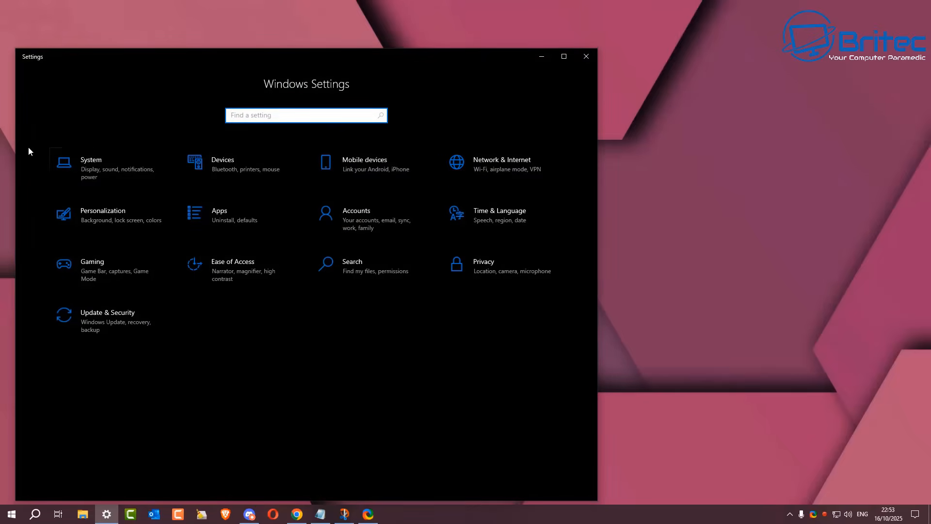
Open the System category to show the Display settings page.
{"action": "left_click", "coordinate": [90, 164]}
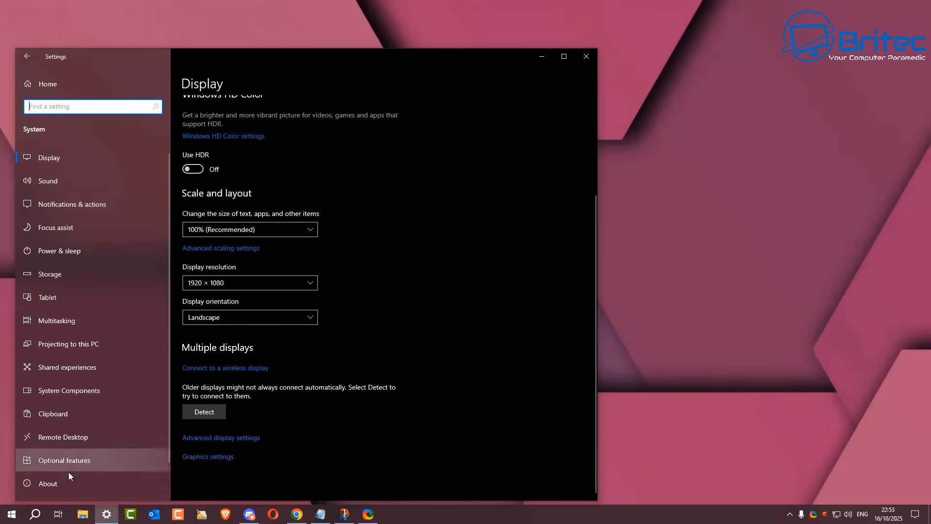
Show the About page with Windows 10 Enterprise LTSC 21H2, build 19044.6456.
{"action": "left_click", "coordinate": [48, 483]}
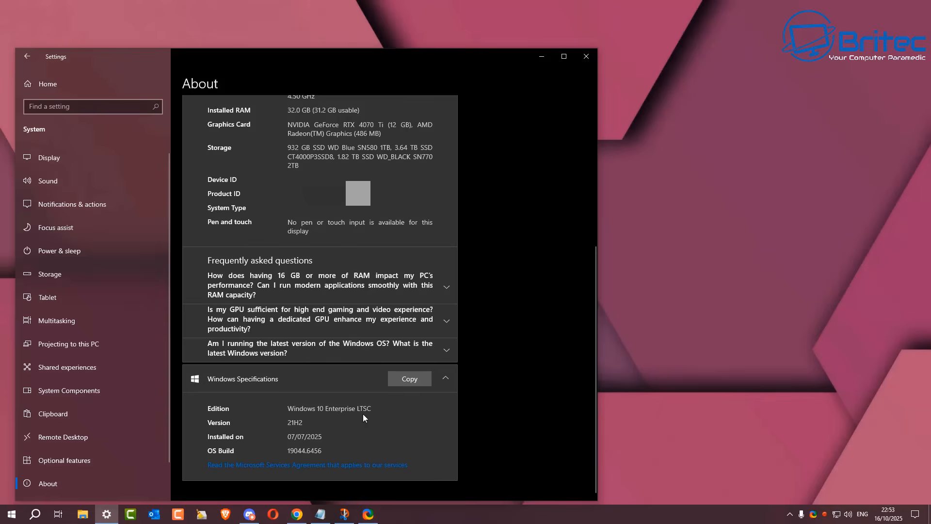
{"action": "mouse_move", "coordinate": [307, 428]}
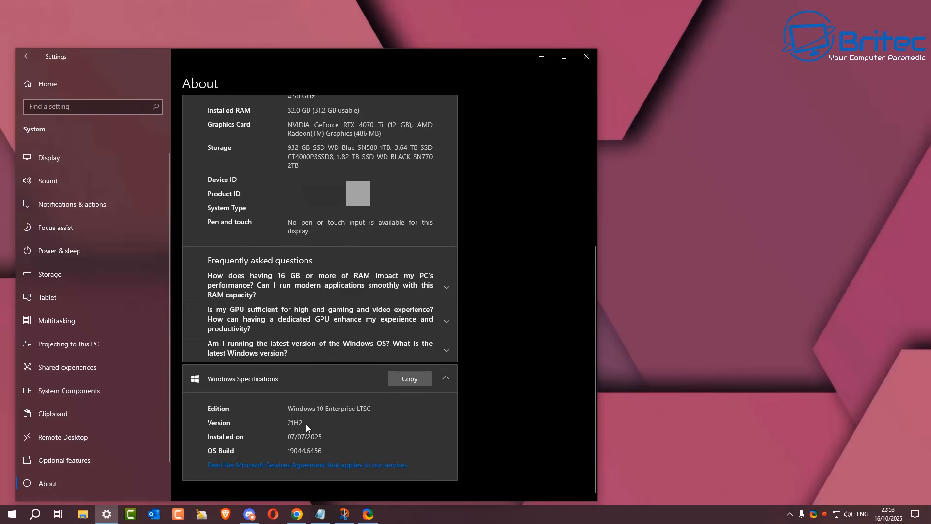
{"action": "mouse_move", "coordinate": [301, 428]}
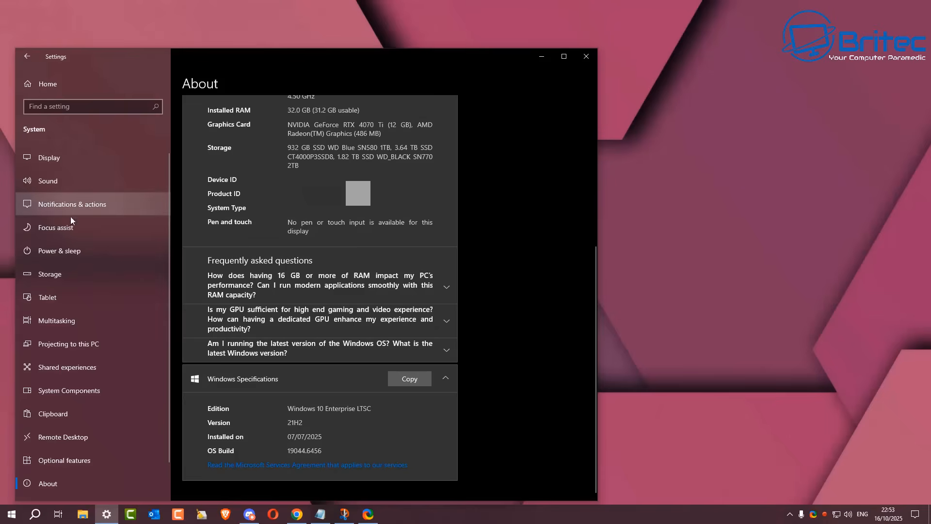
{"action": "mouse_move", "coordinate": [54, 125]}
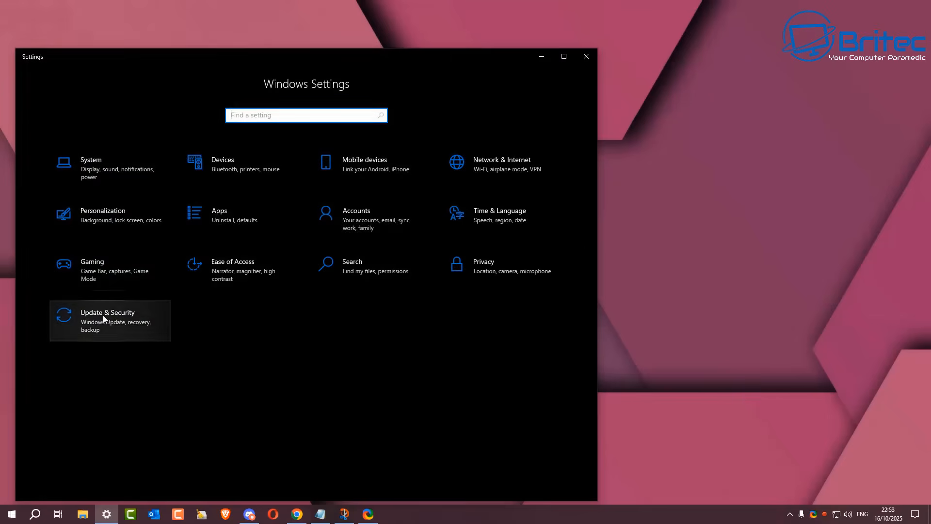
Open Update & Security to show the end-of-support warning on Windows Update.
{"action": "left_click", "coordinate": [107, 321]}
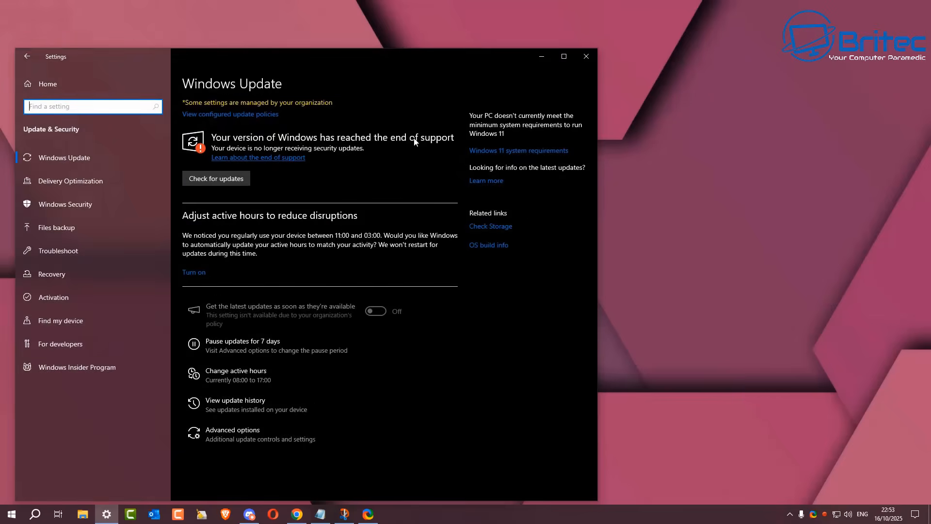
{"action": "mouse_move", "coordinate": [209, 142]}
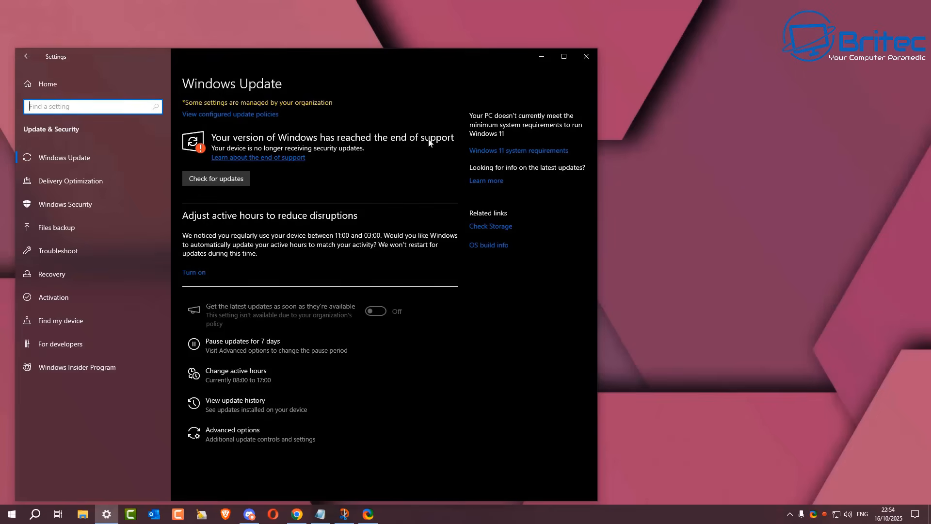
{"action": "mouse_move", "coordinate": [440, 144]}
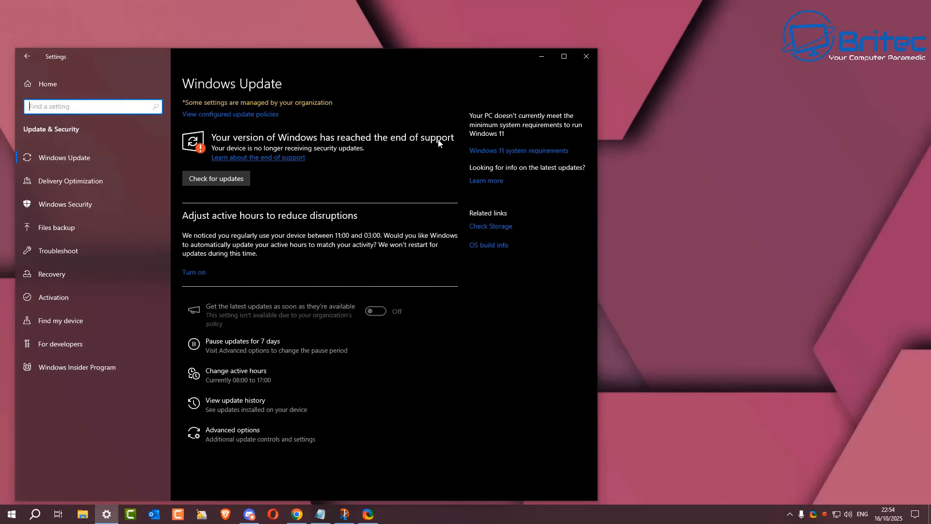
{"action": "mouse_move", "coordinate": [402, 142]}
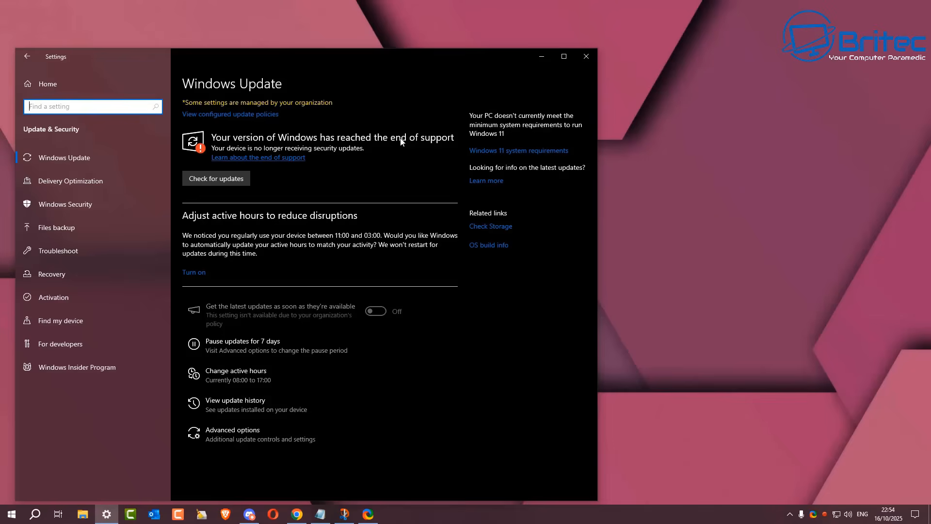
{"action": "mouse_move", "coordinate": [378, 148]}
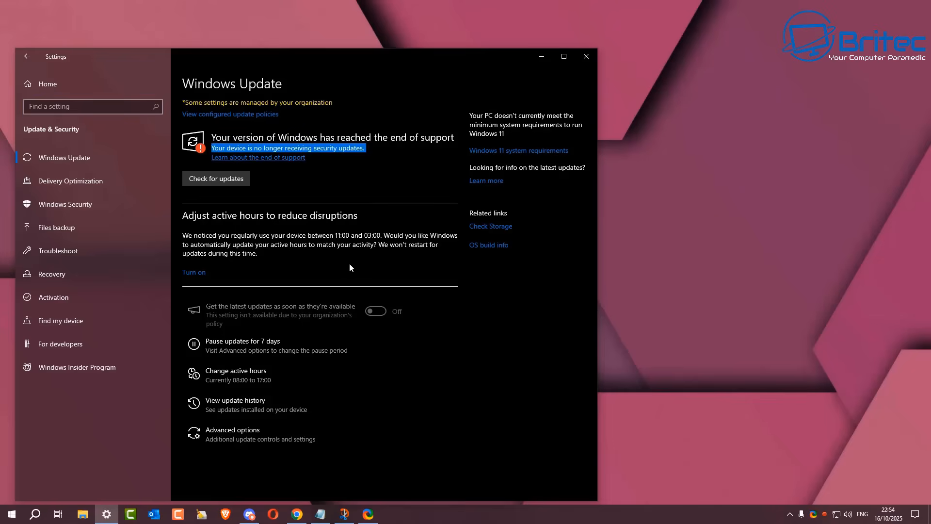
{"action": "mouse_move", "coordinate": [201, 153]}
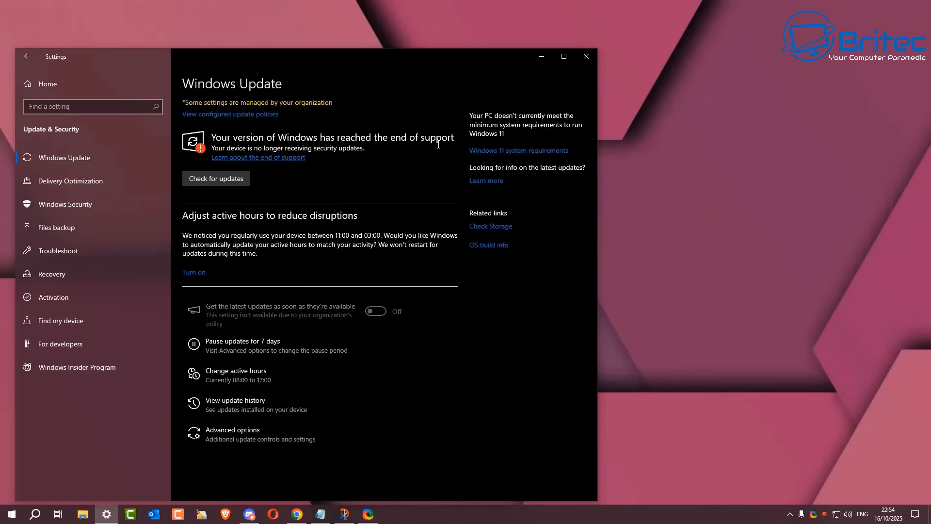
{"action": "mouse_move", "coordinate": [425, 155]}
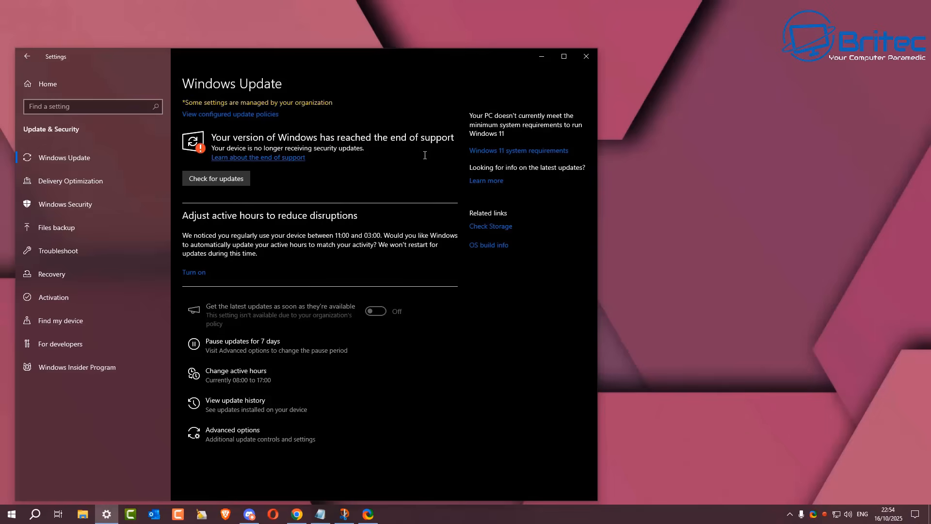
{"action": "left_click", "coordinate": [215, 178]}
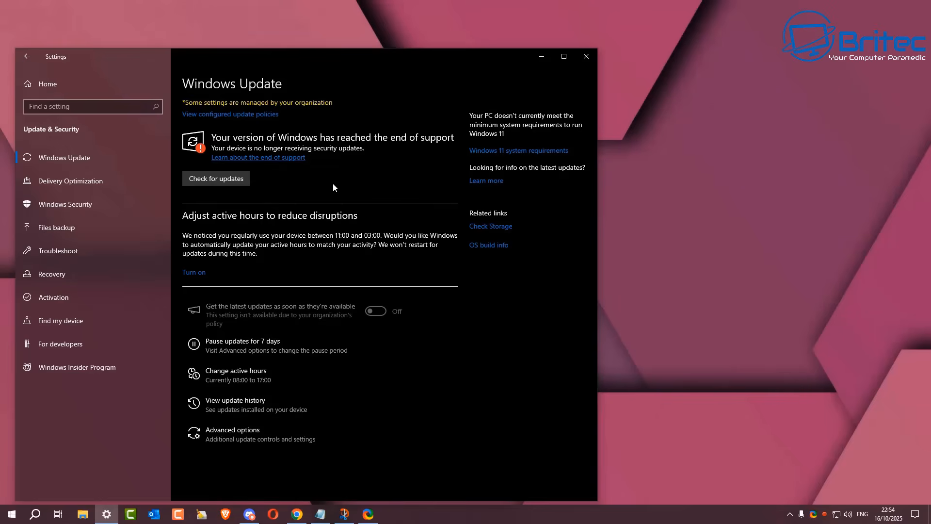
{"action": "mouse_move", "coordinate": [335, 196]}
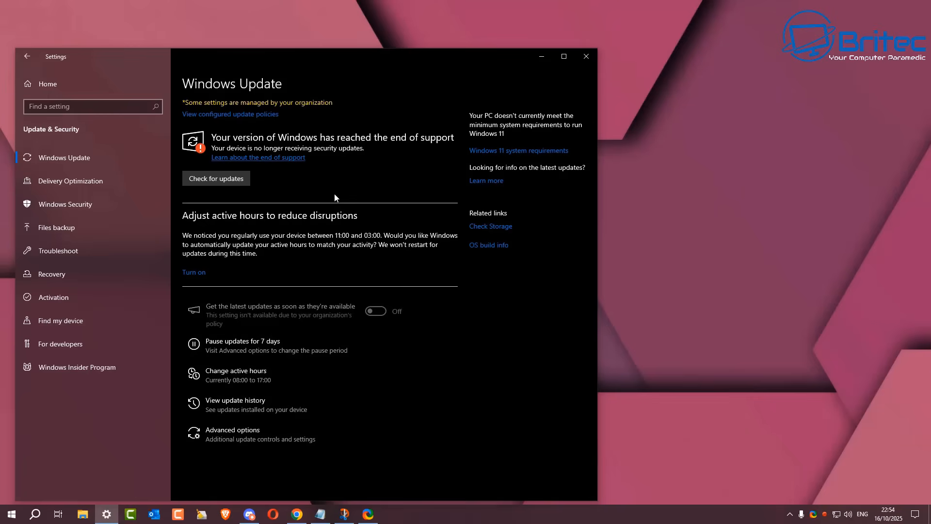
{"action": "mouse_move", "coordinate": [462, 126]}
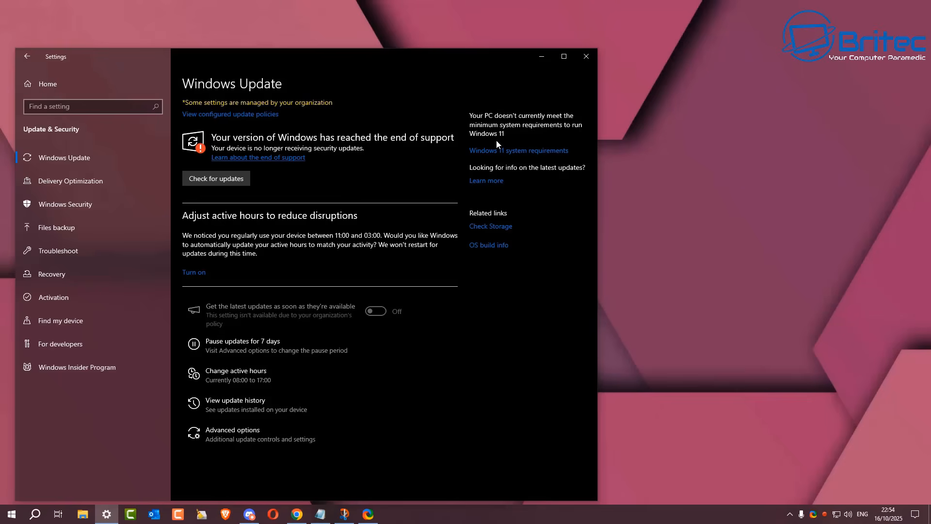
{"action": "mouse_move", "coordinate": [614, 87]}
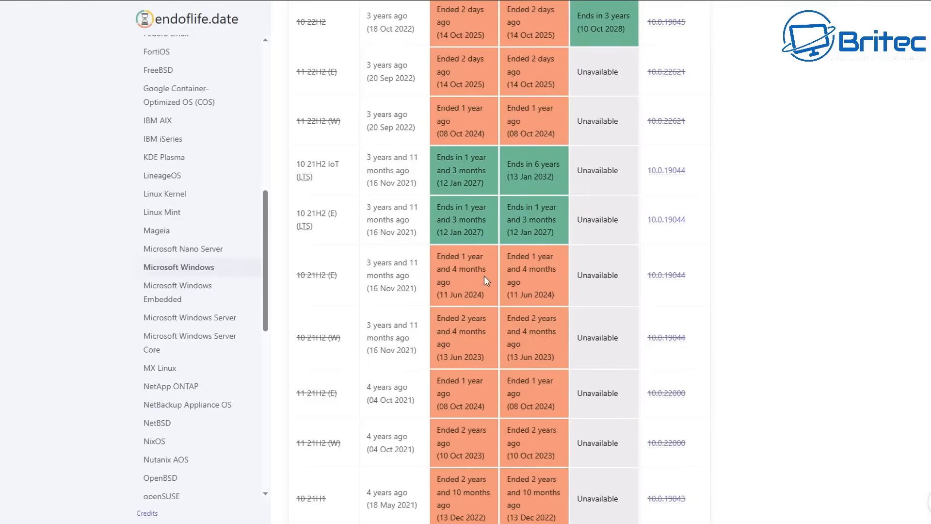
{"action": "mouse_move", "coordinate": [319, 224]}
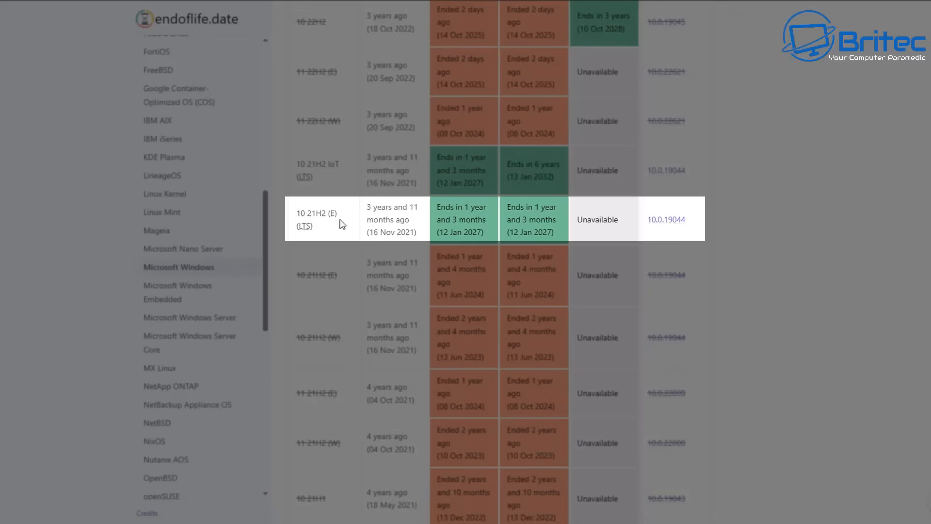
{"action": "mouse_move", "coordinate": [392, 223]}
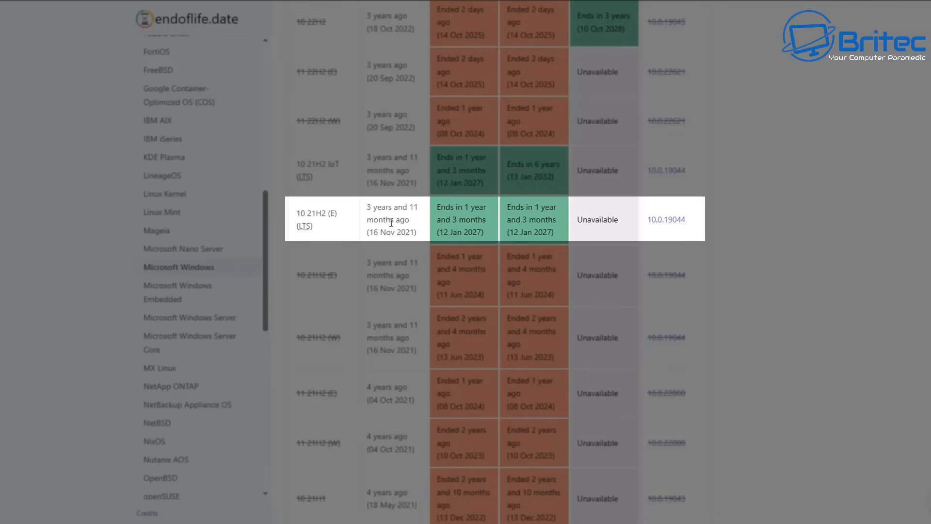
{"action": "mouse_move", "coordinate": [490, 233]}
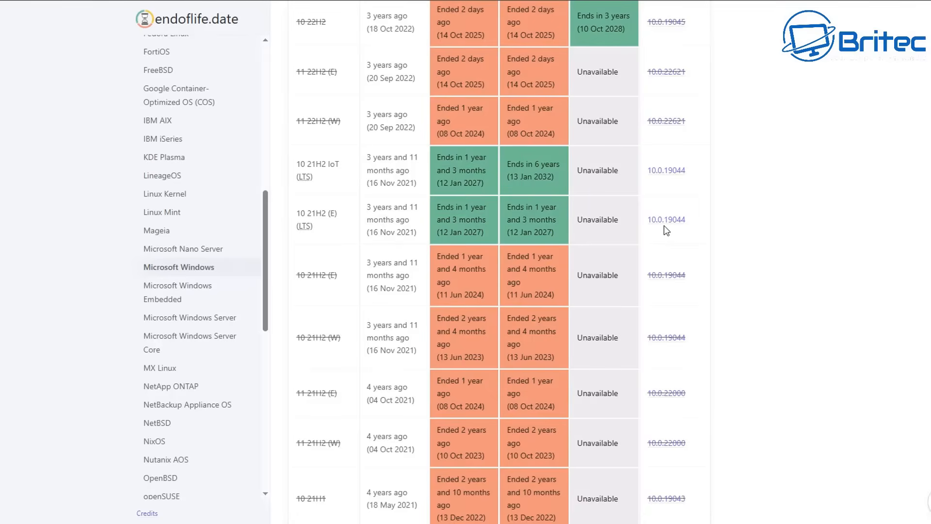
{"action": "mouse_move", "coordinate": [328, 177]}
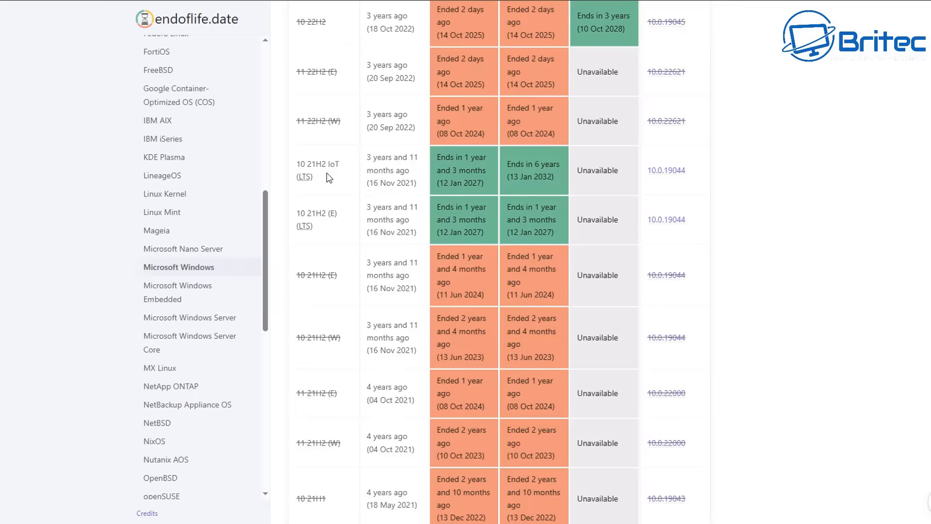
{"action": "mouse_move", "coordinate": [559, 184]}
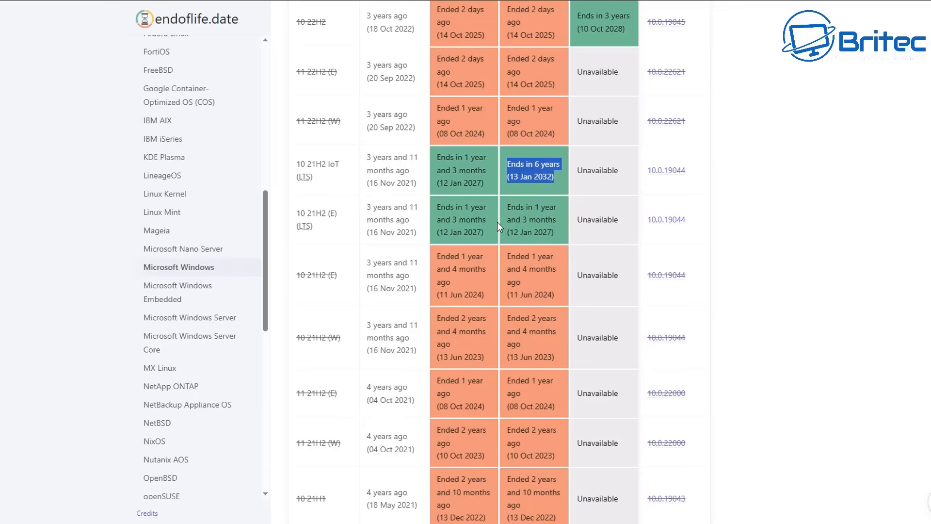
{"action": "mouse_move", "coordinate": [320, 186]}
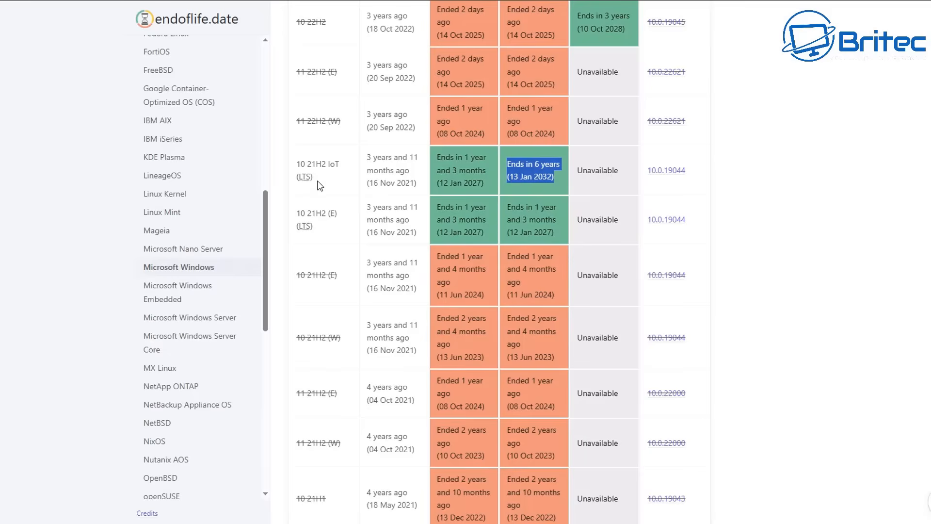
Select the 'Ends in 6 years (13 Jan 2032)' date in the 21H2 IoT LTS row.
{"action": "double_click", "coordinate": [317, 164]}
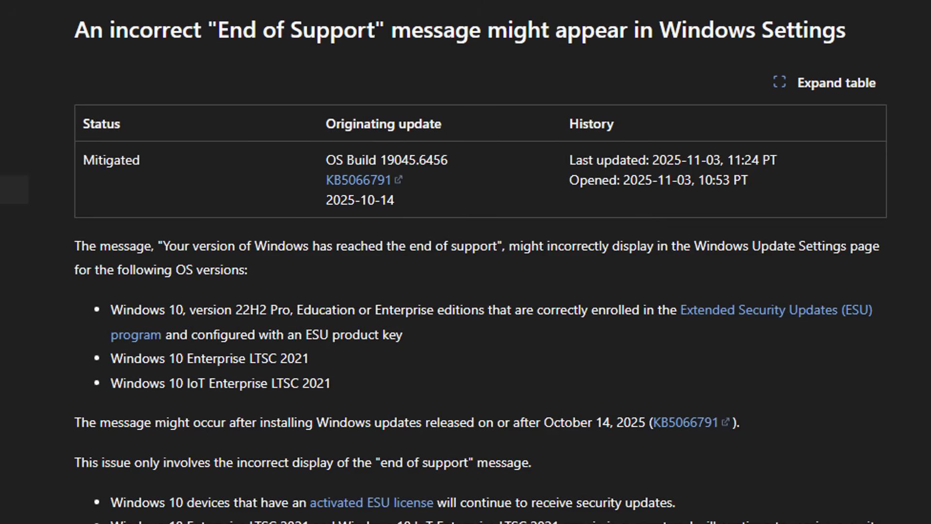
{"action": "mouse_move", "coordinate": [196, 91]}
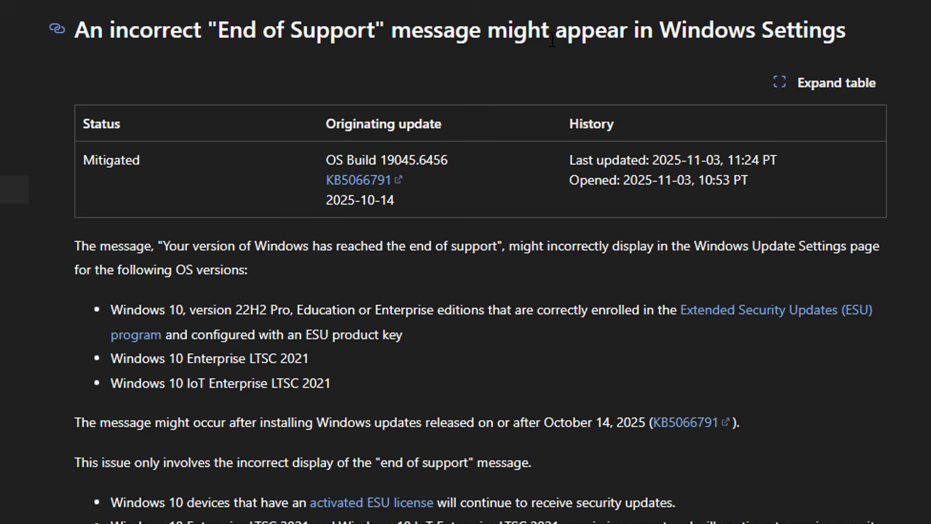
{"action": "mouse_move", "coordinate": [711, 31]}
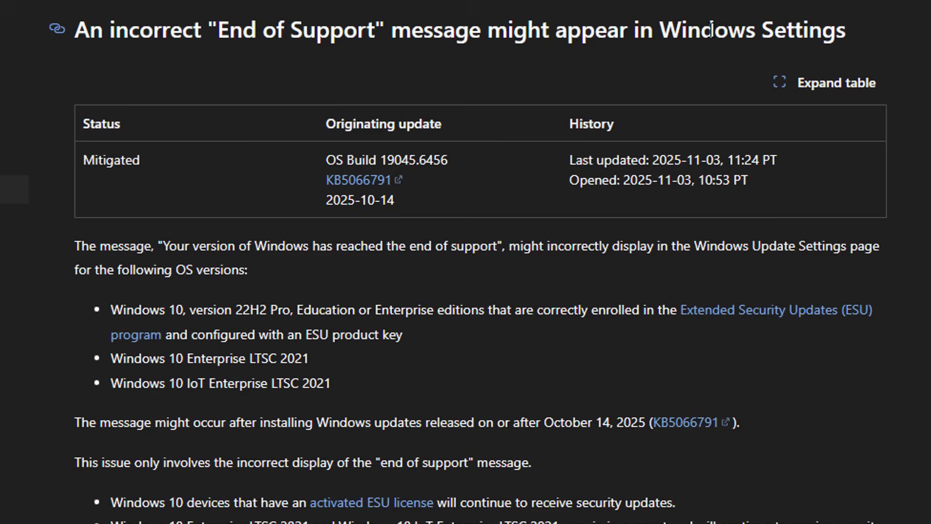
{"action": "mouse_move", "coordinate": [454, 116]}
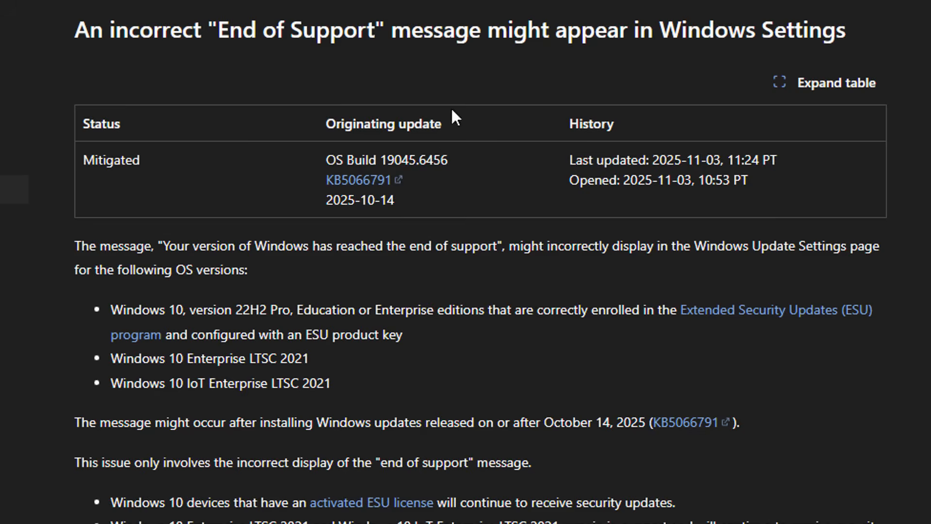
{"action": "mouse_move", "coordinate": [507, 271]}
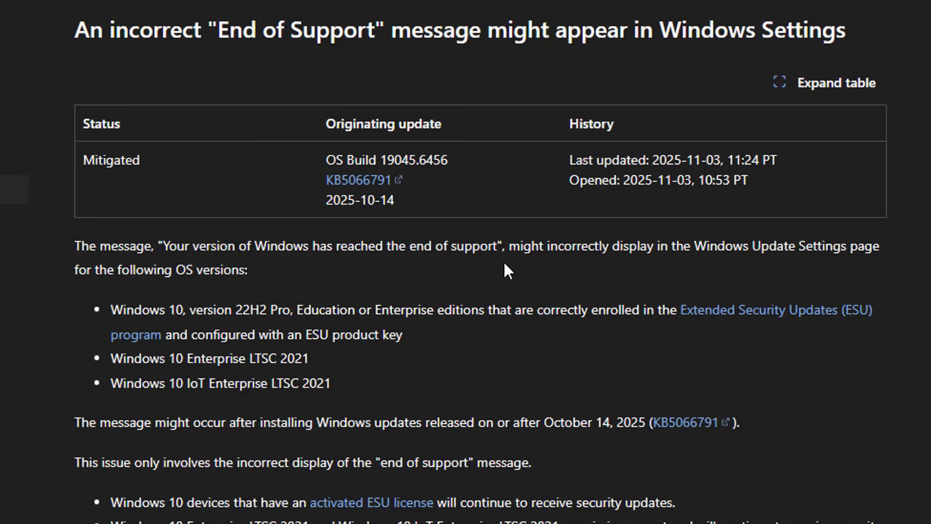
{"action": "mouse_move", "coordinate": [560, 270]}
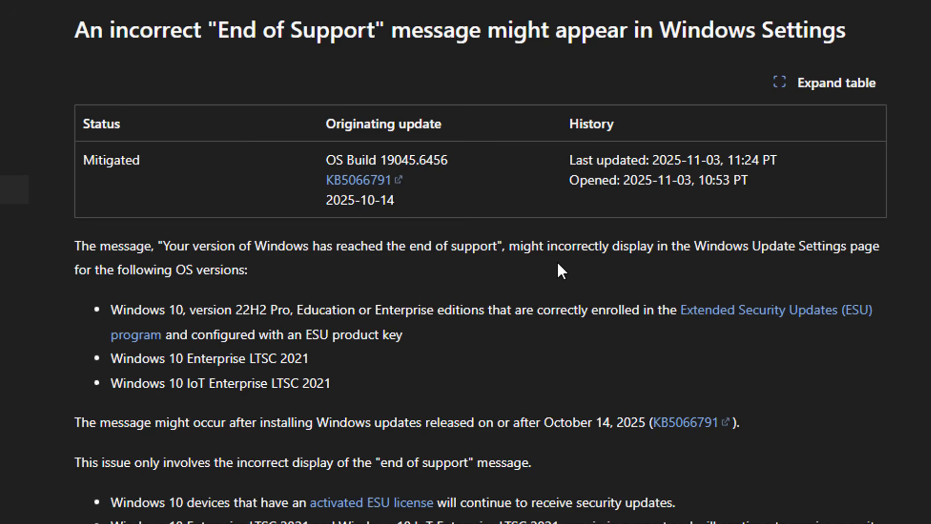
{"action": "mouse_move", "coordinate": [416, 377]}
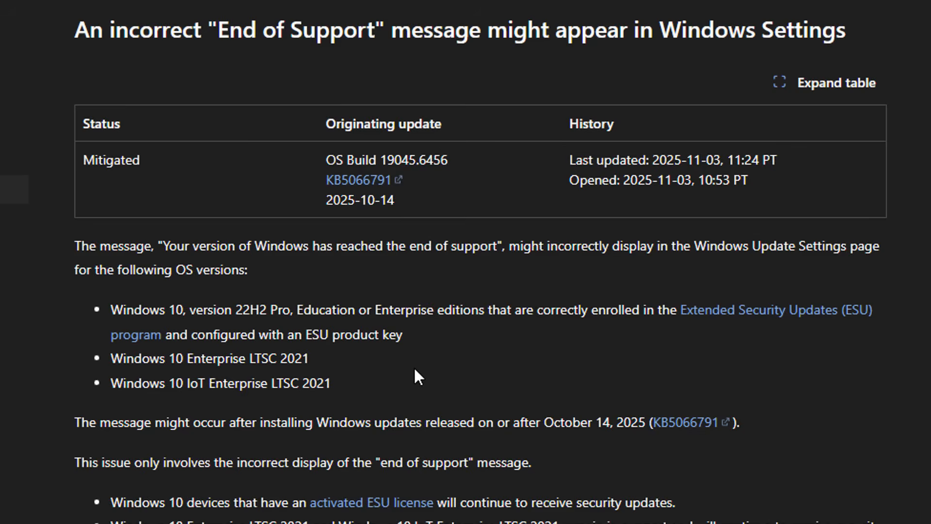
{"action": "mouse_move", "coordinate": [557, 326]}
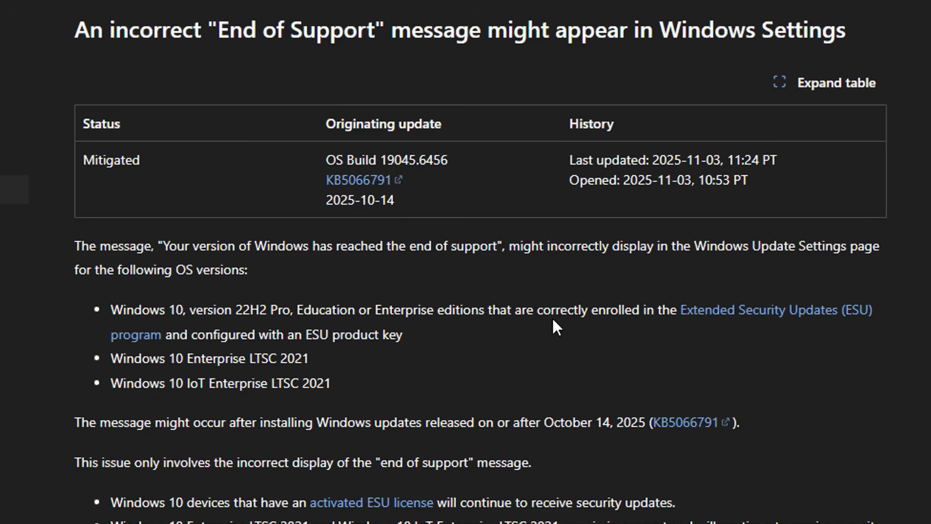
{"action": "mouse_move", "coordinate": [794, 330]}
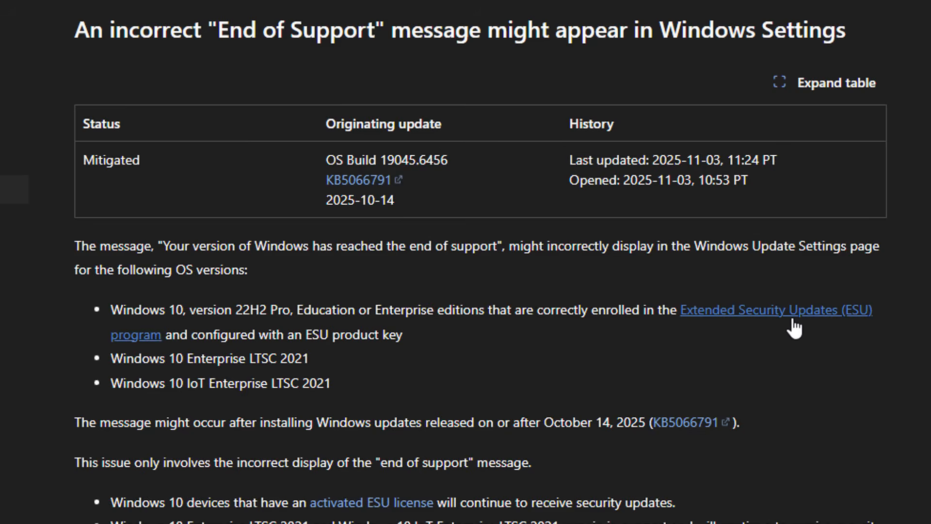
{"action": "mouse_move", "coordinate": [409, 351]}
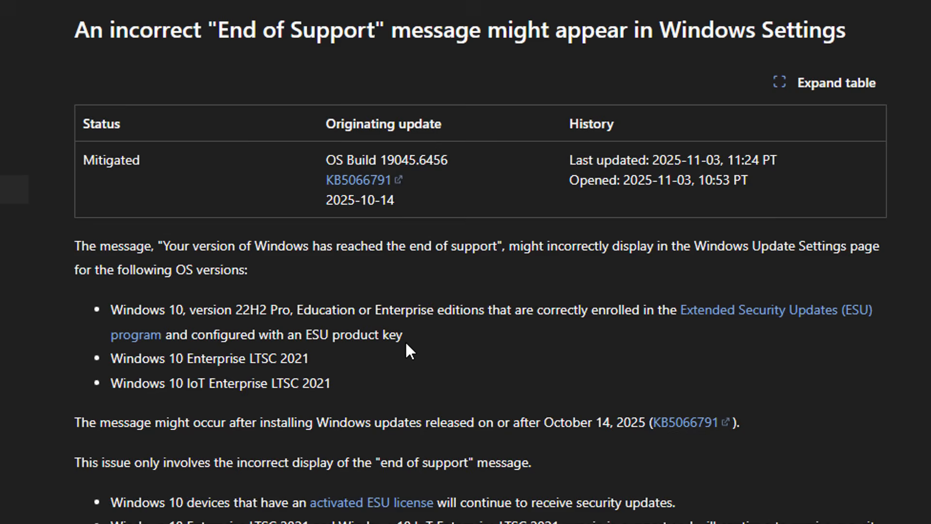
{"action": "mouse_move", "coordinate": [246, 380]}
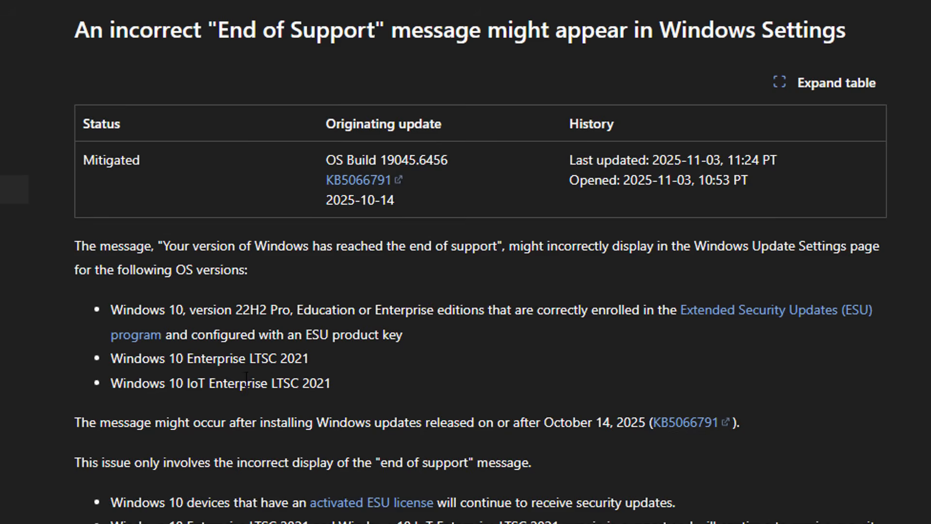
{"action": "mouse_move", "coordinate": [286, 392]}
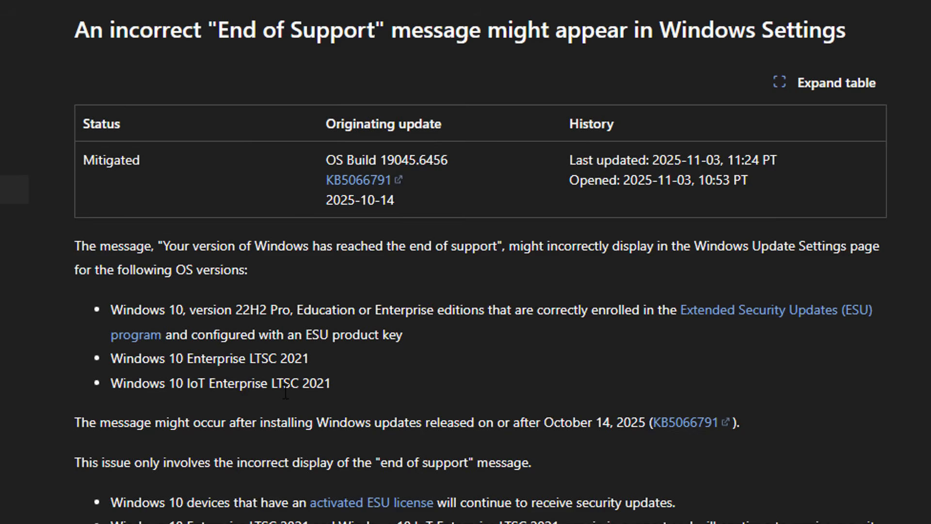